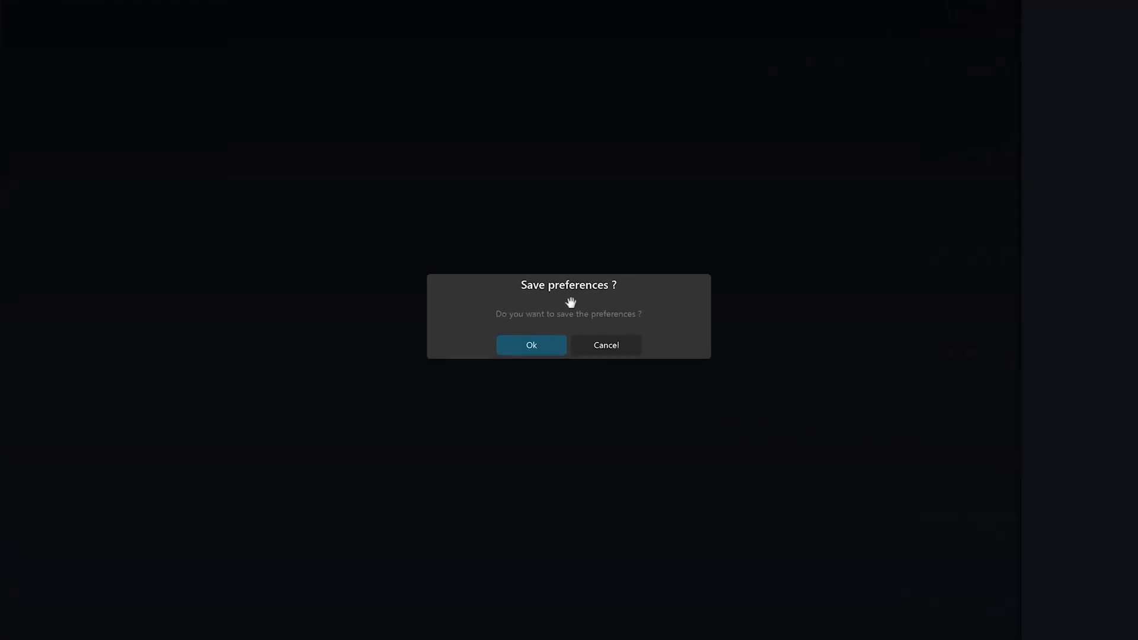
Confirm Ok in the Save preferences prompt before SPAT Revolution quits
click(531, 345)
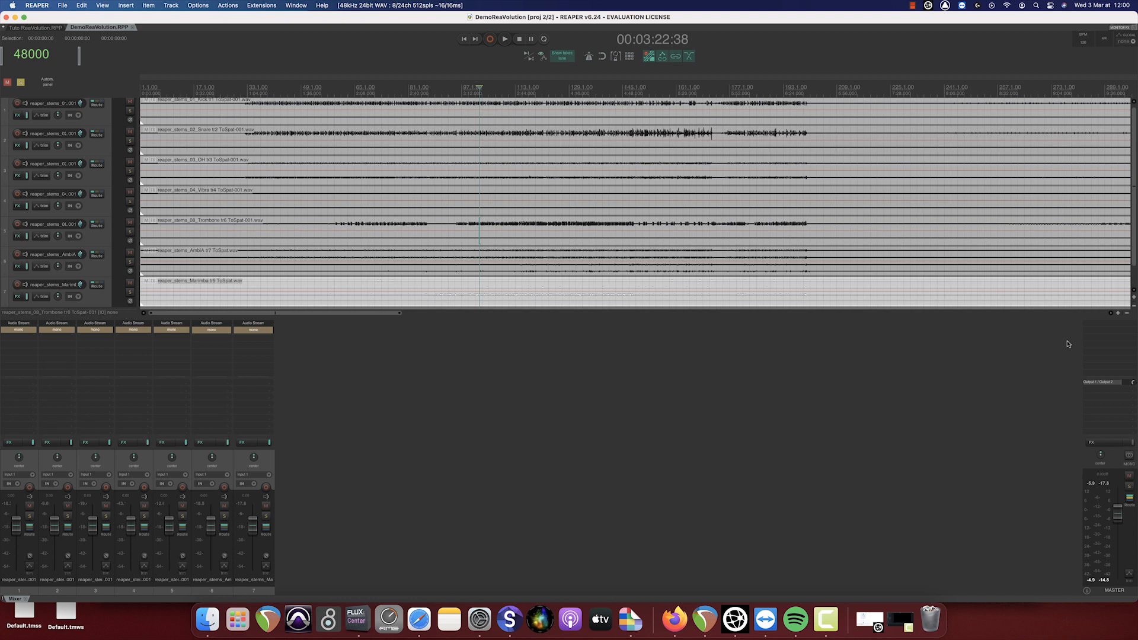
mouse_move(338, 580)
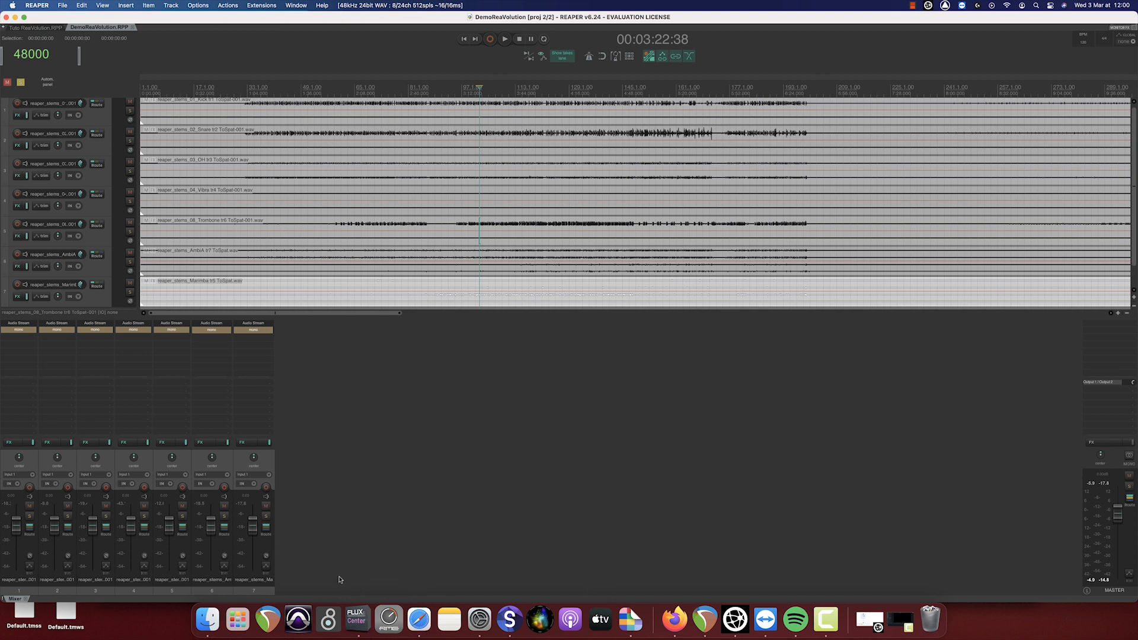
mouse_move(46, 456)
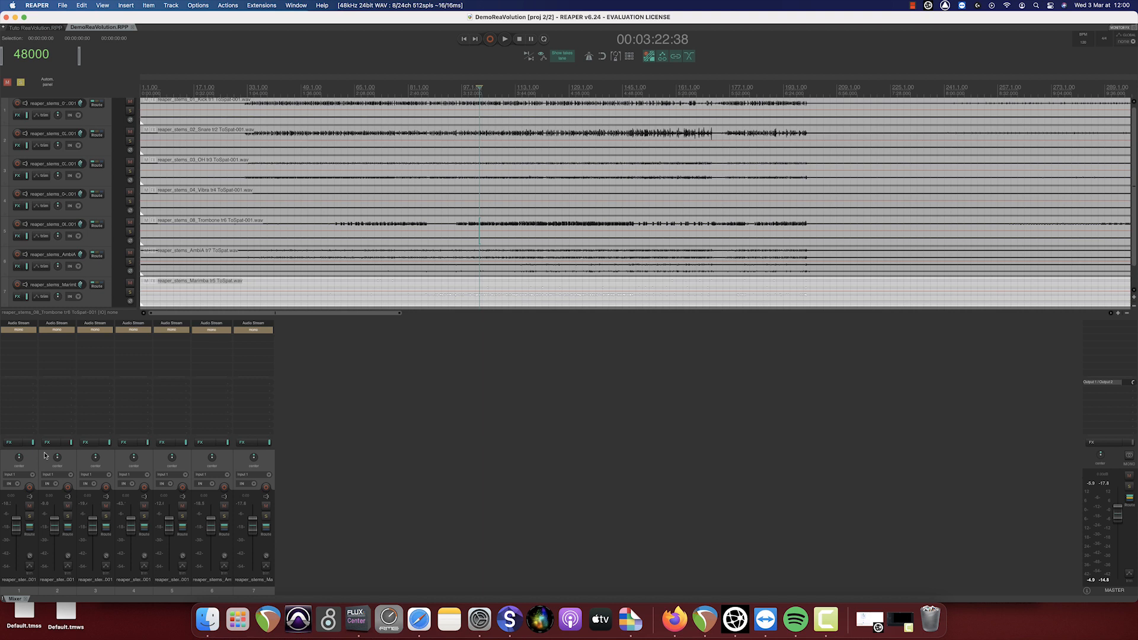
mouse_move(86, 302)
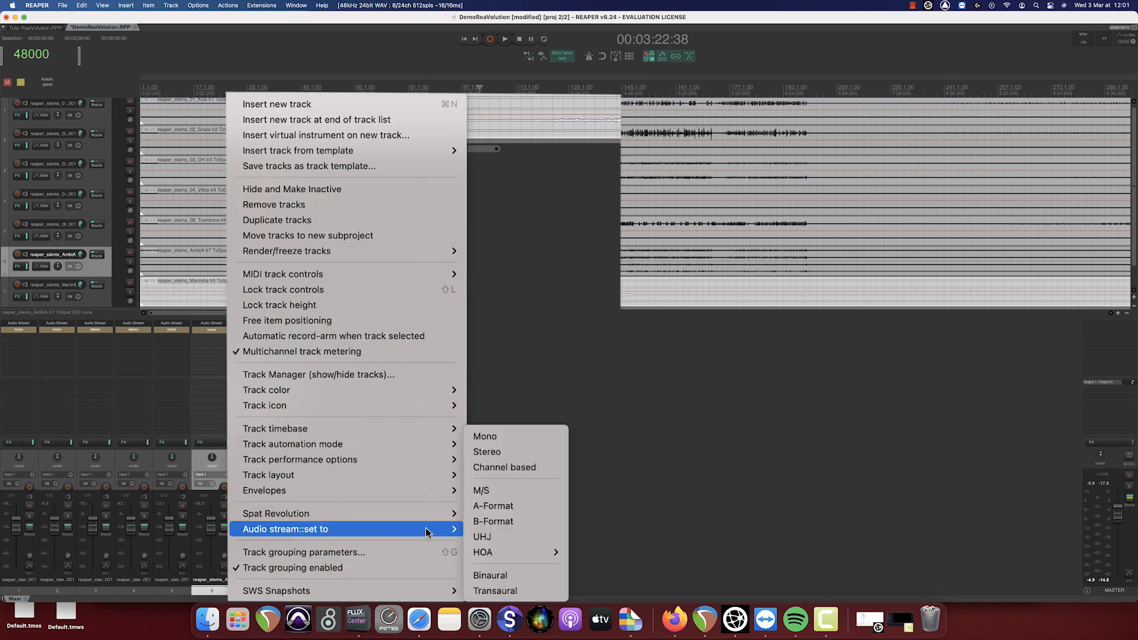
Set the AmbiA stem to an HOA stream and create Spat Revolution return tracks from the Marimba track menu
click(482, 553)
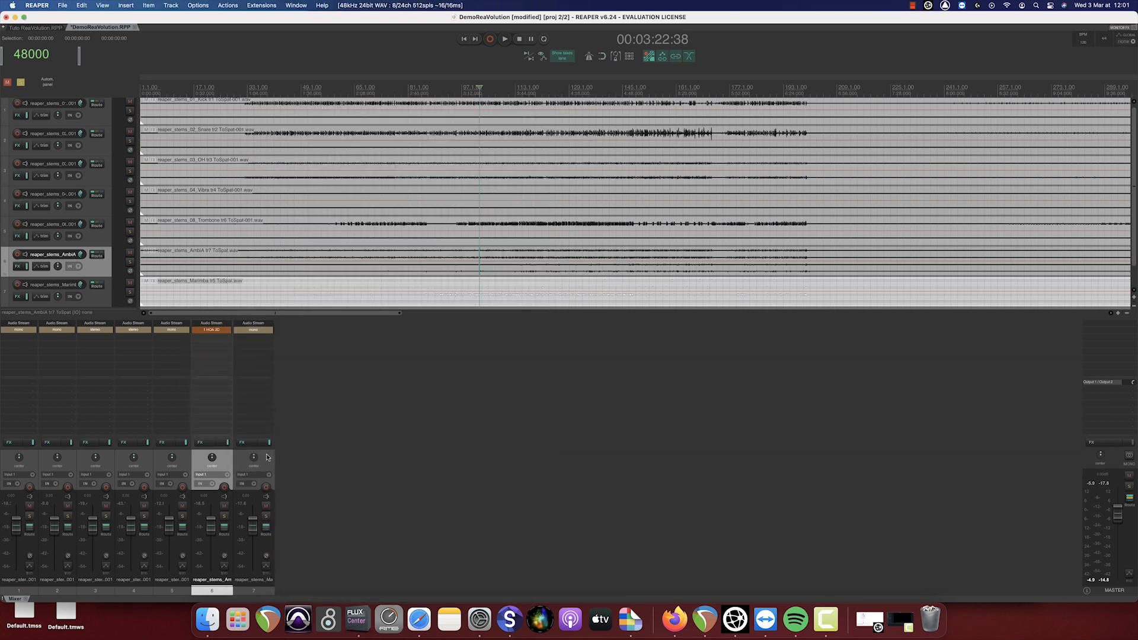
right_click(47, 287)
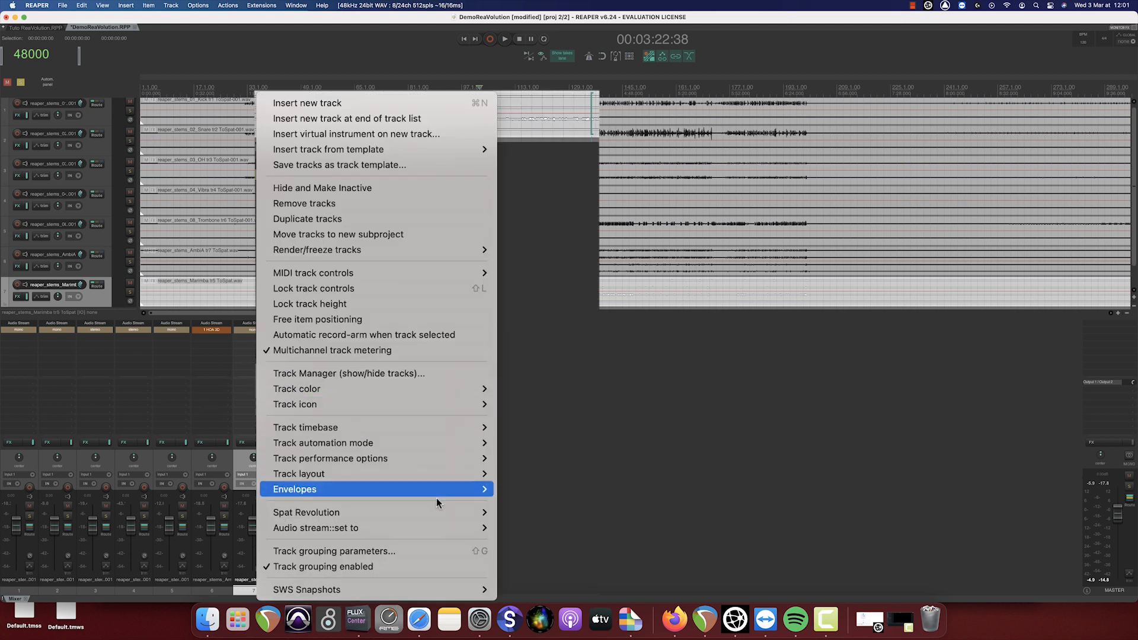
click(315, 528)
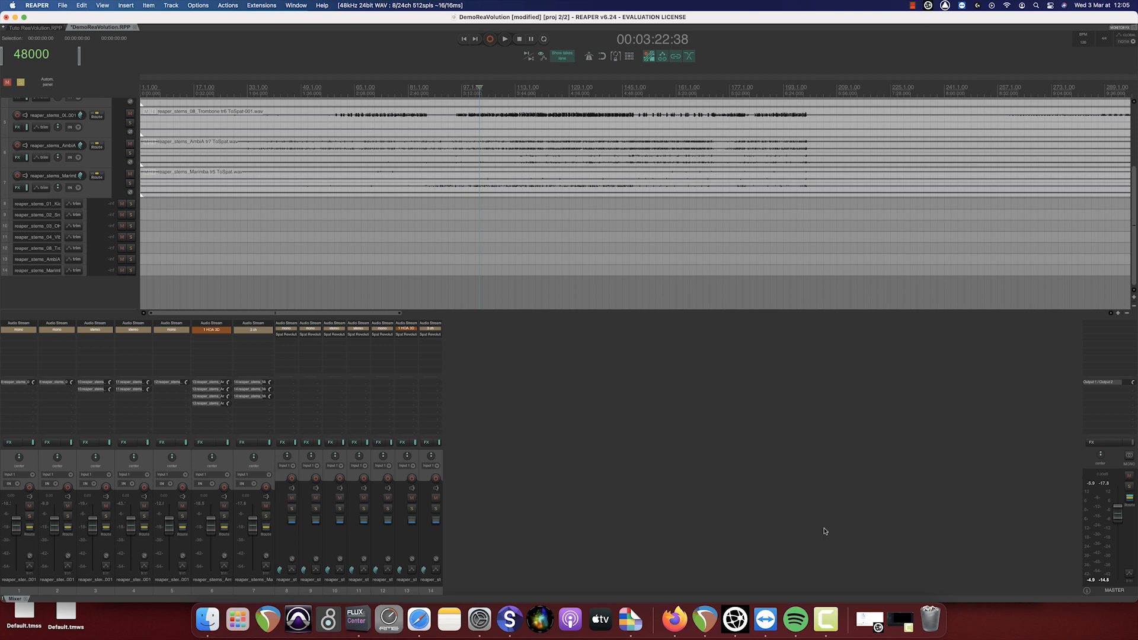
mouse_move(721, 544)
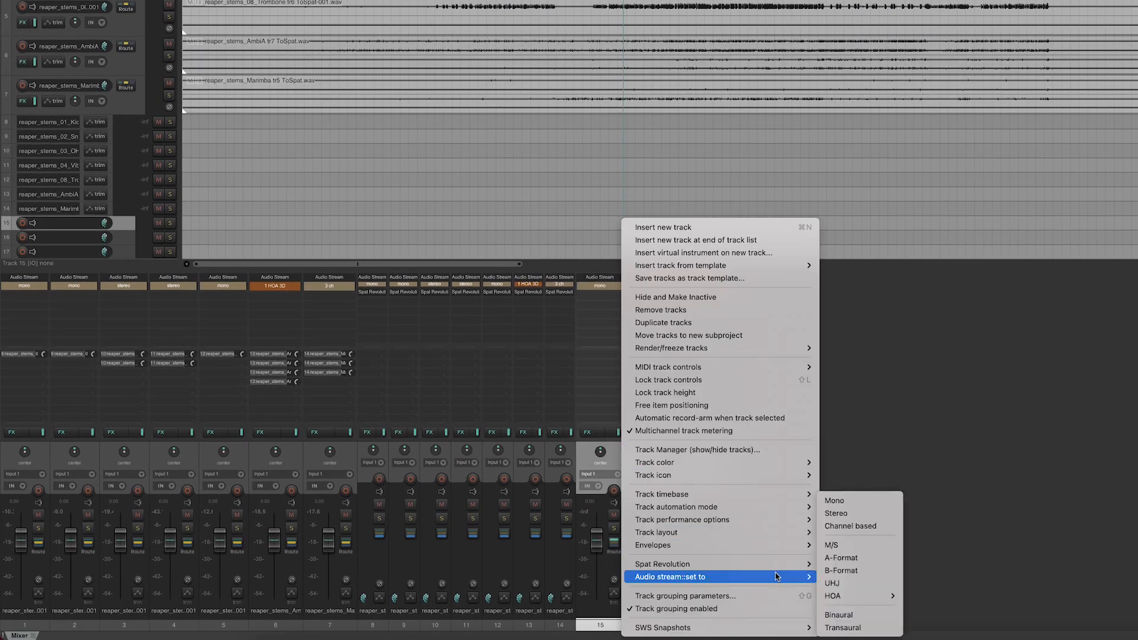
mouse_move(838, 614)
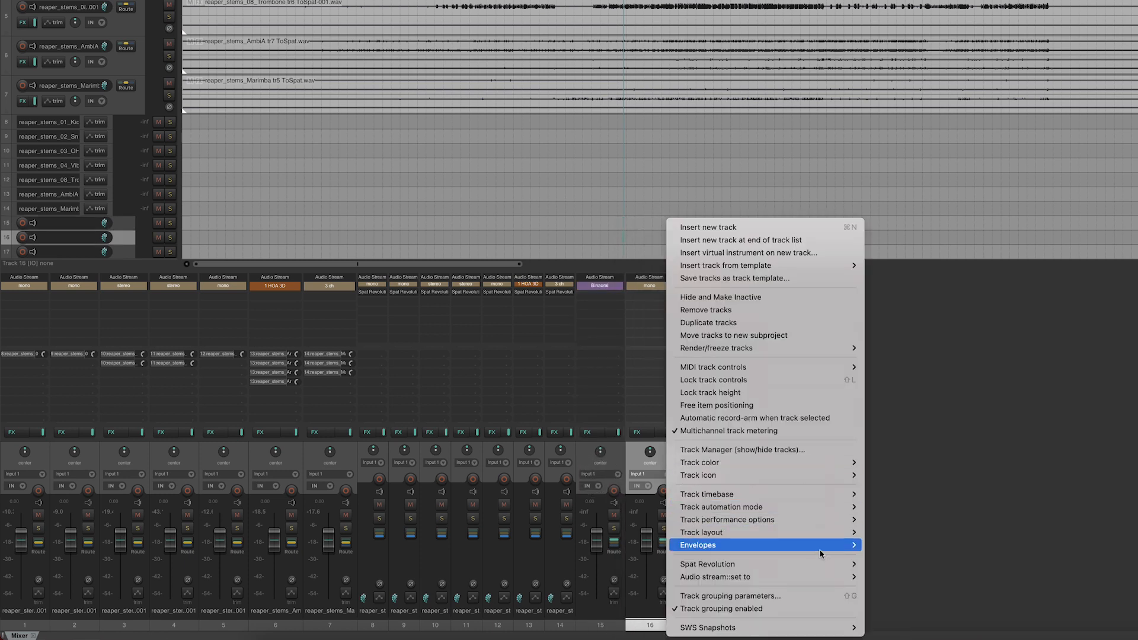
Give track 16 a channel-based 5.1 arrangement and track 17 a 22.2 arrangement
click(716, 576)
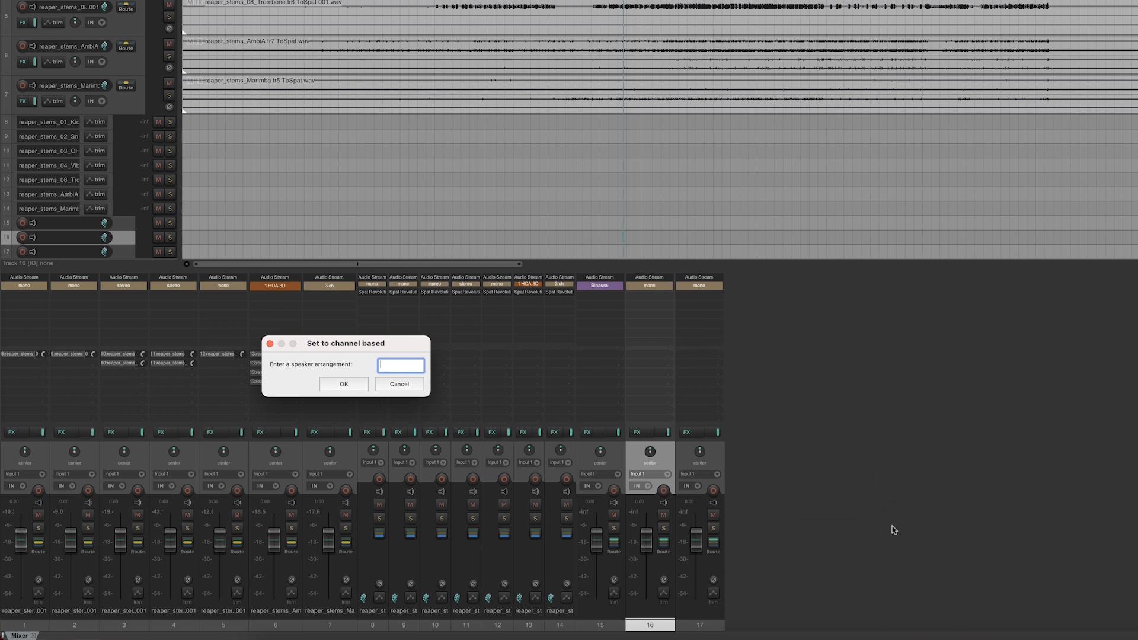
text(5.1)
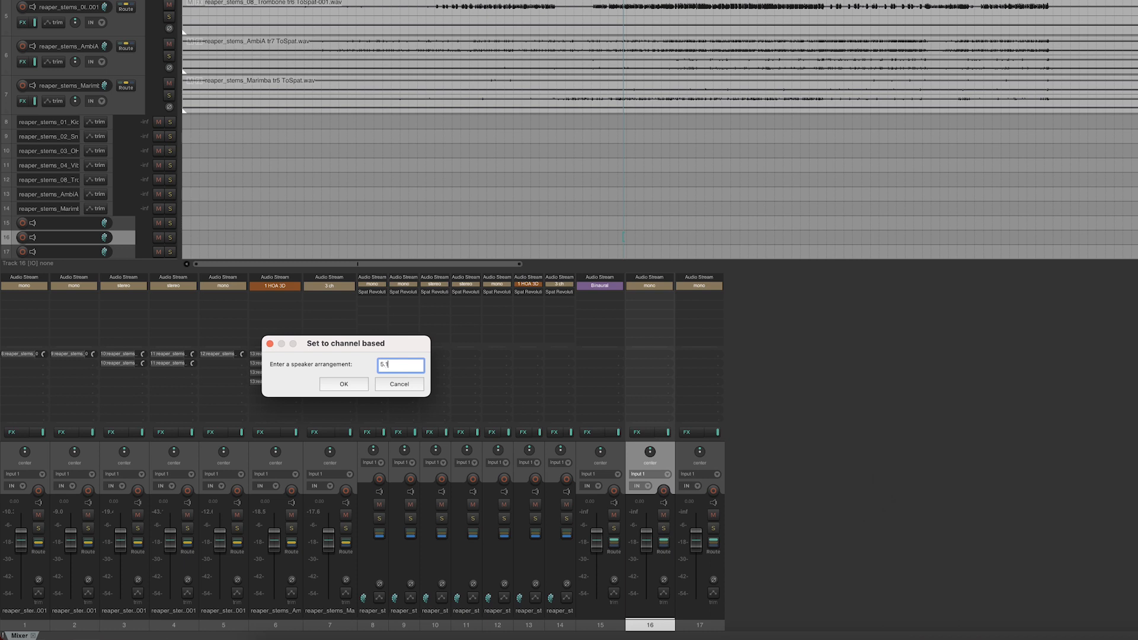
click(344, 384)
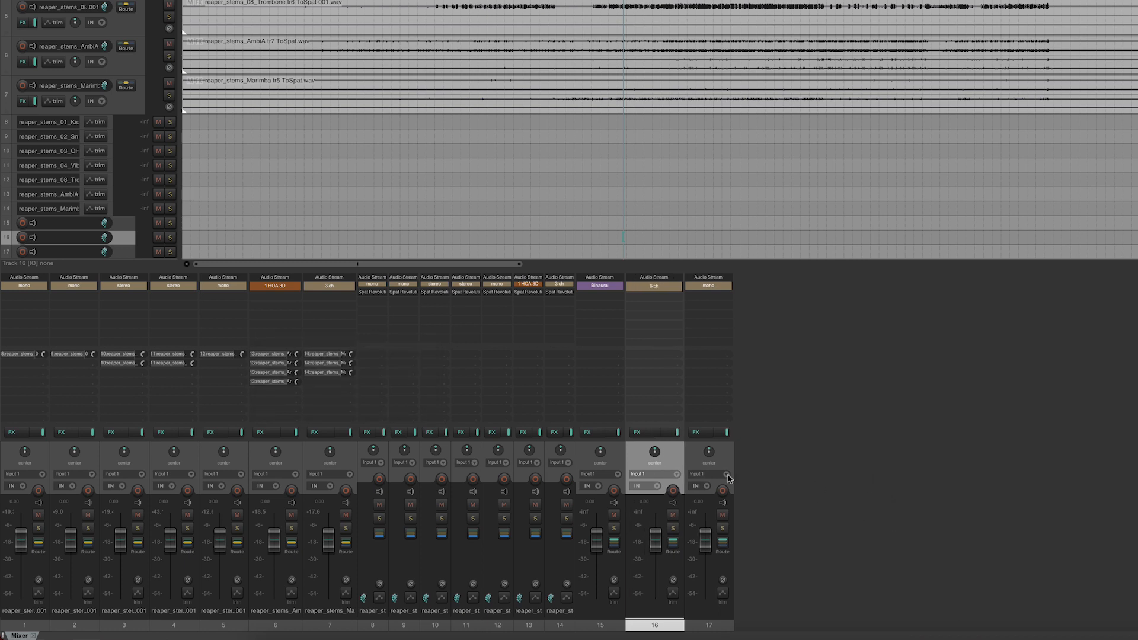
right_click(708, 474)
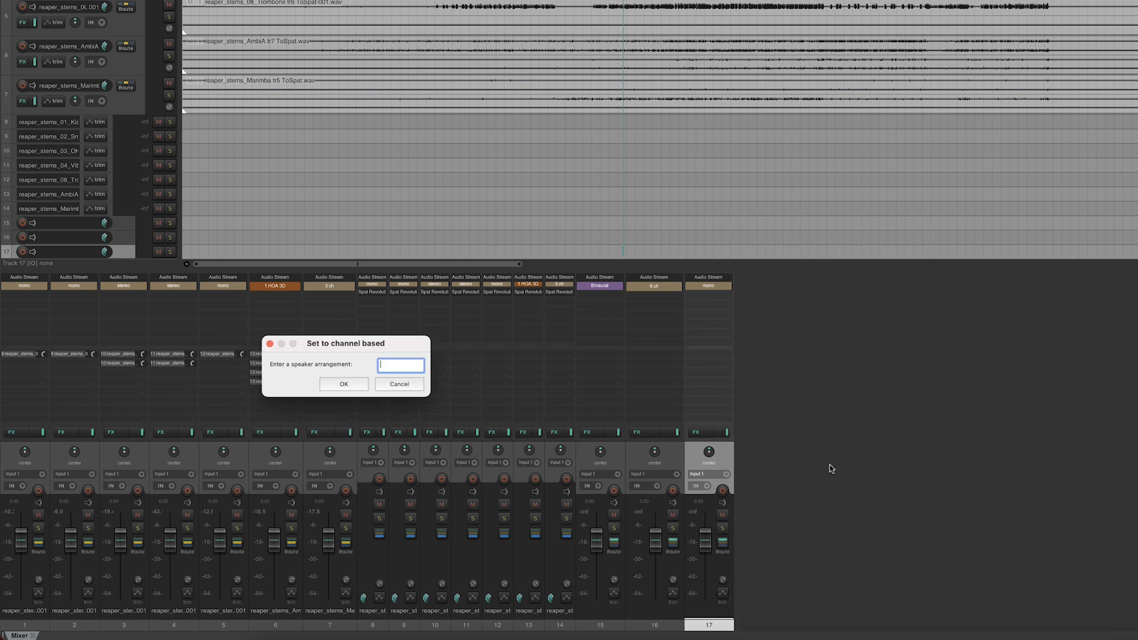
text(22.2)
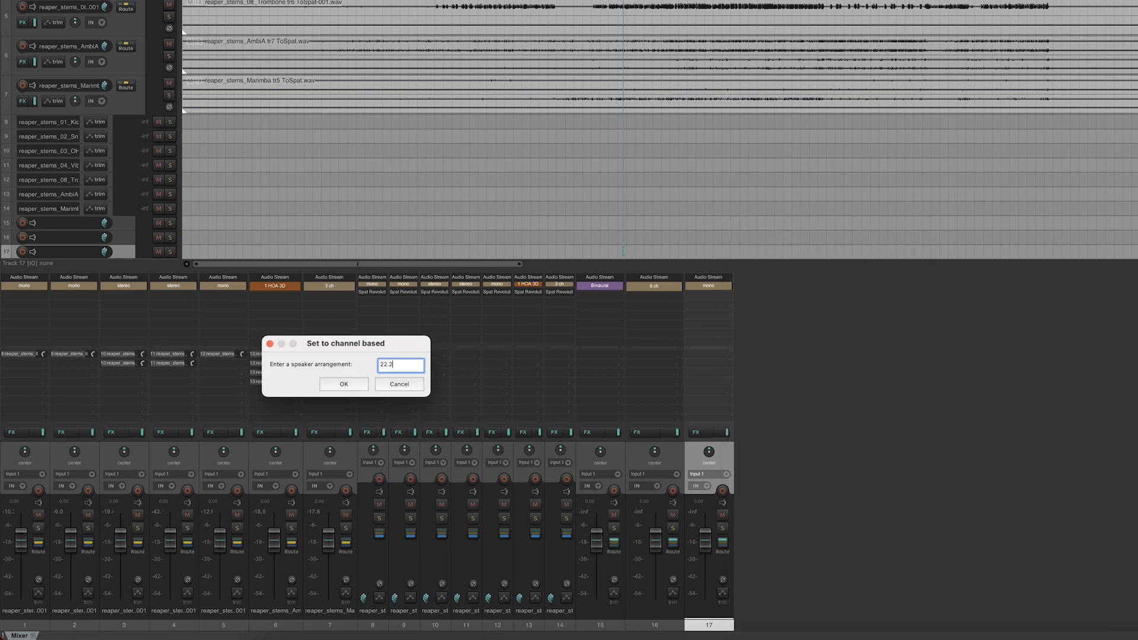
click(344, 384)
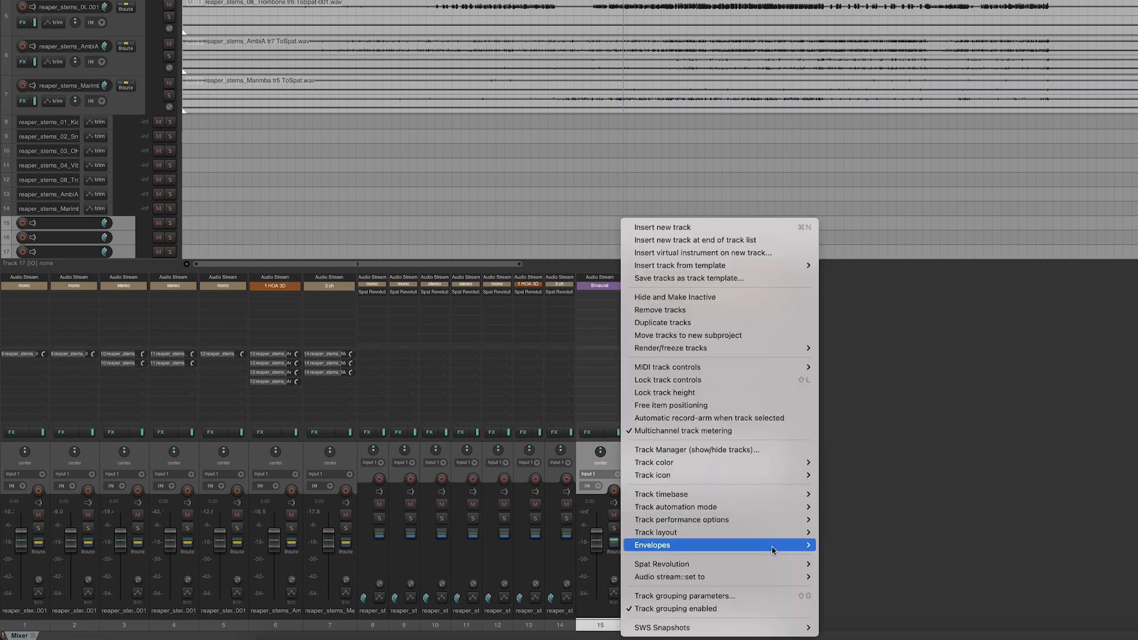
mouse_move(661, 564)
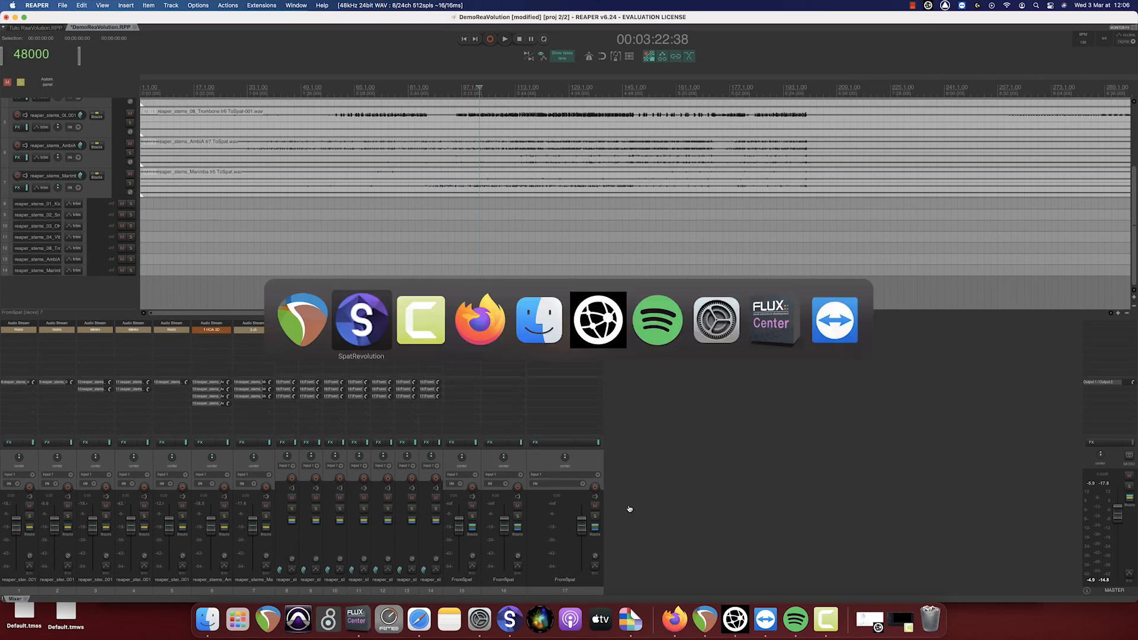
Get the seven REAPER sends as inputs, making input 6 HOA and choosing input 7's speaker arrangement
click(362, 320)
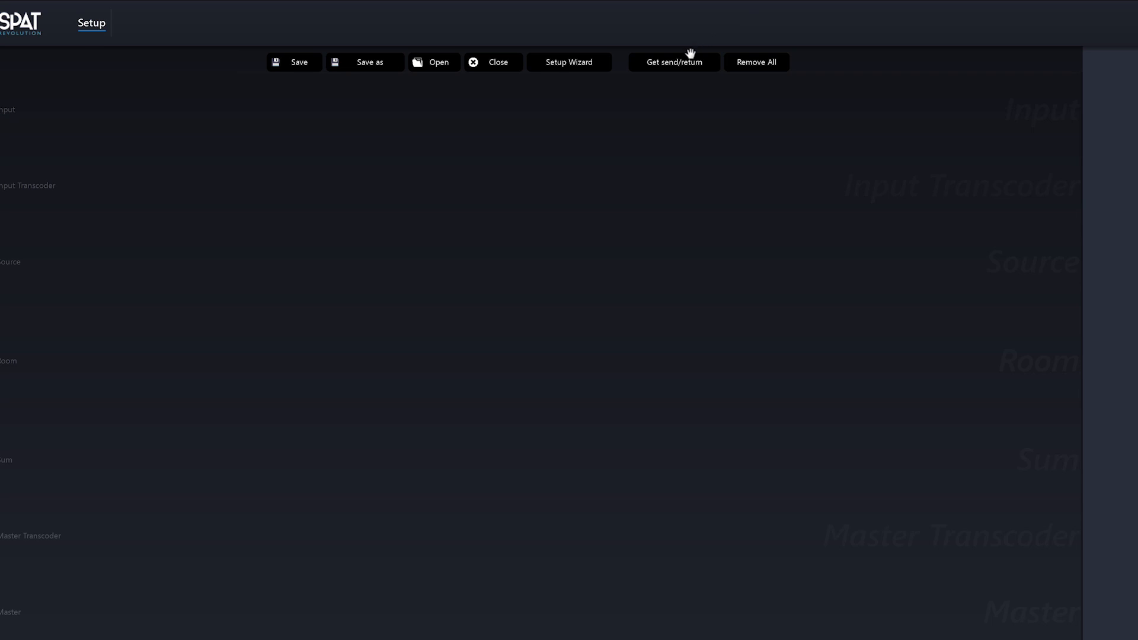
click(673, 62)
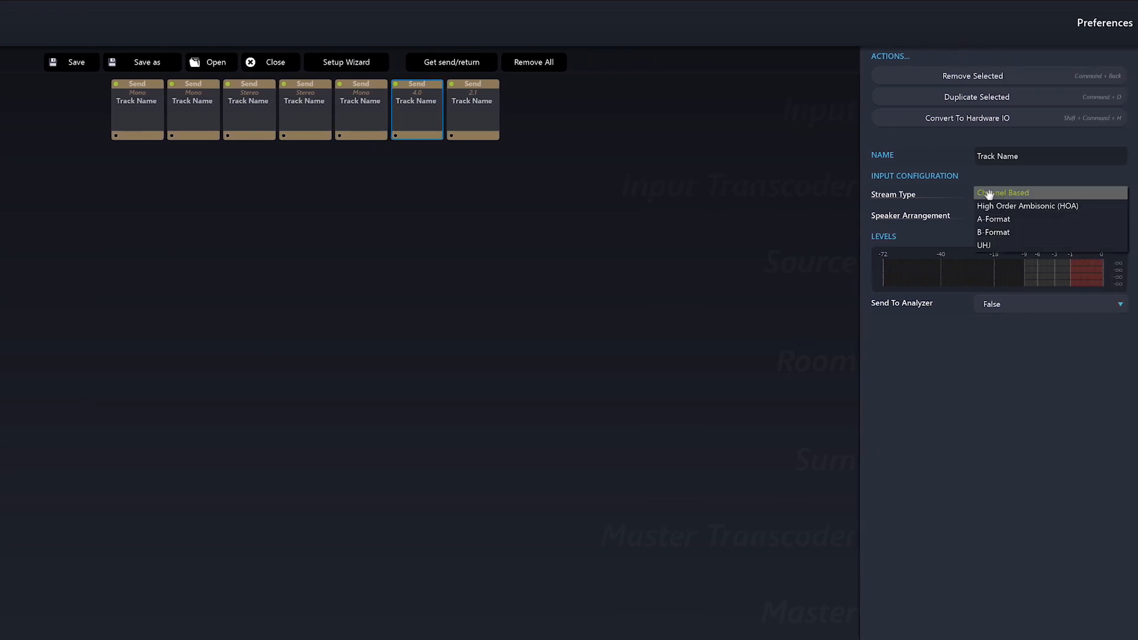
click(472, 109)
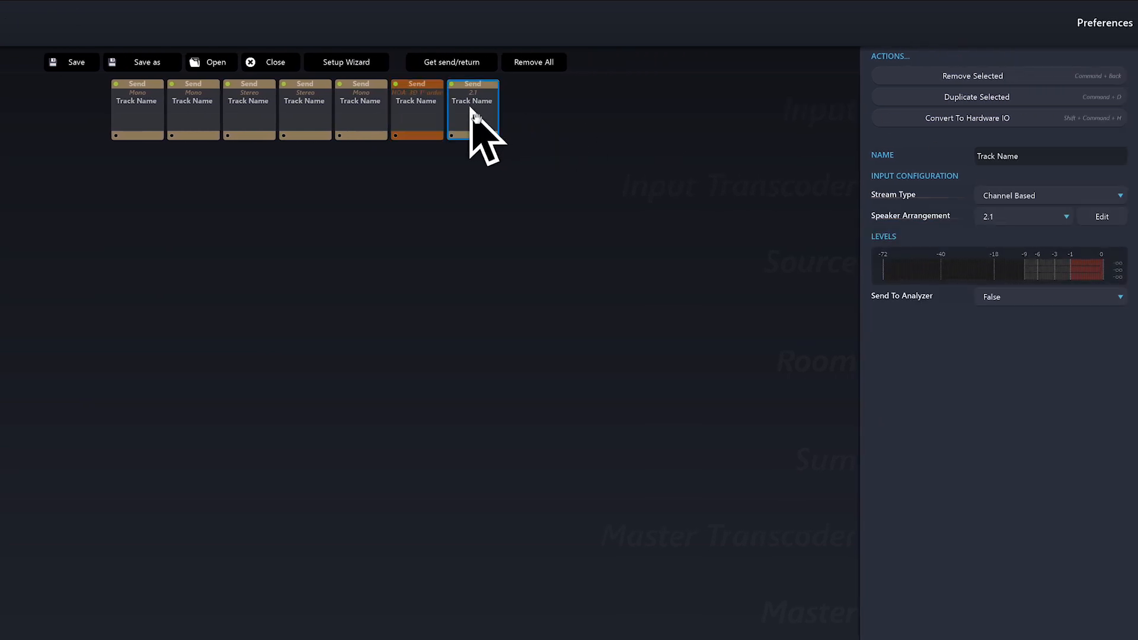
click(1022, 215)
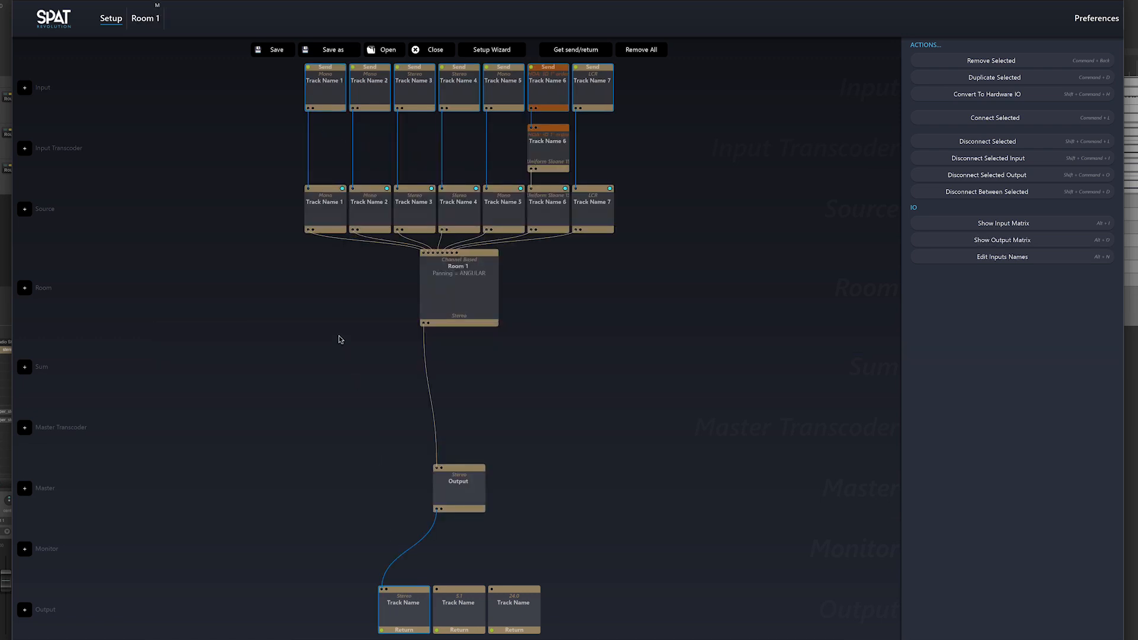
Set Room 1's output to Binaural, add more rooms and give Room 2 a surround arrangement
click(458, 286)
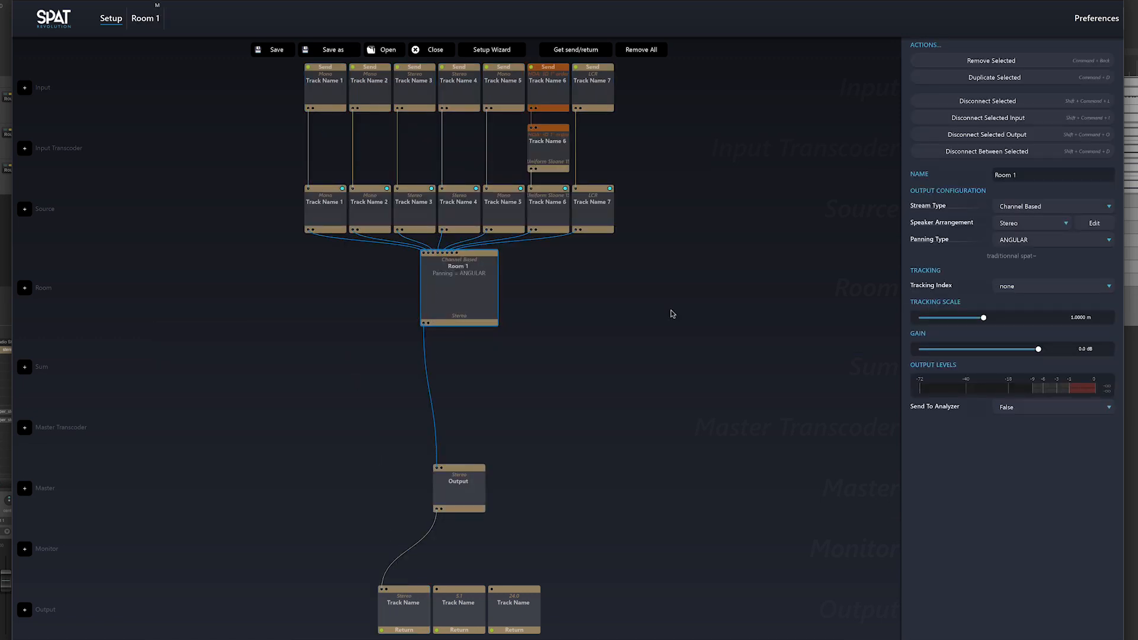
click(1052, 206)
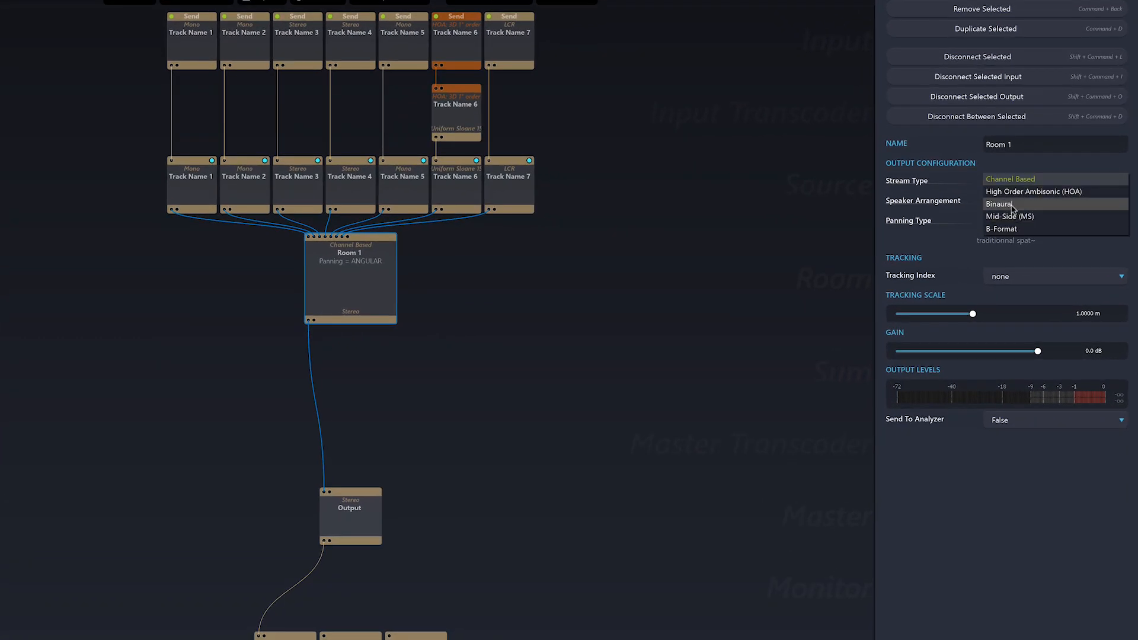
click(998, 204)
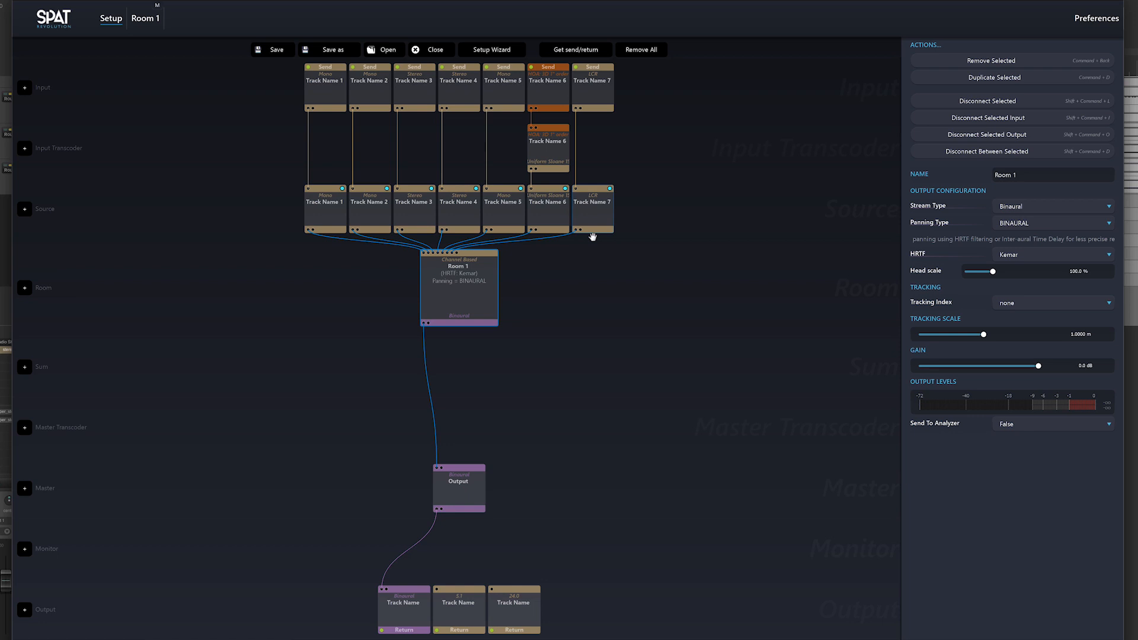
click(25, 286)
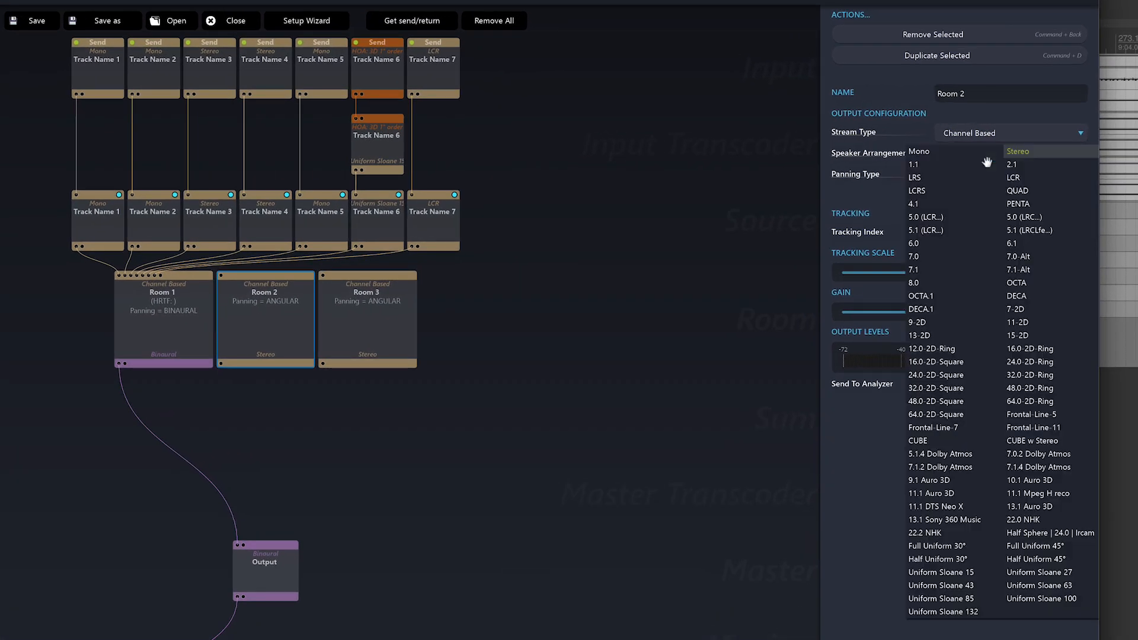
click(924, 230)
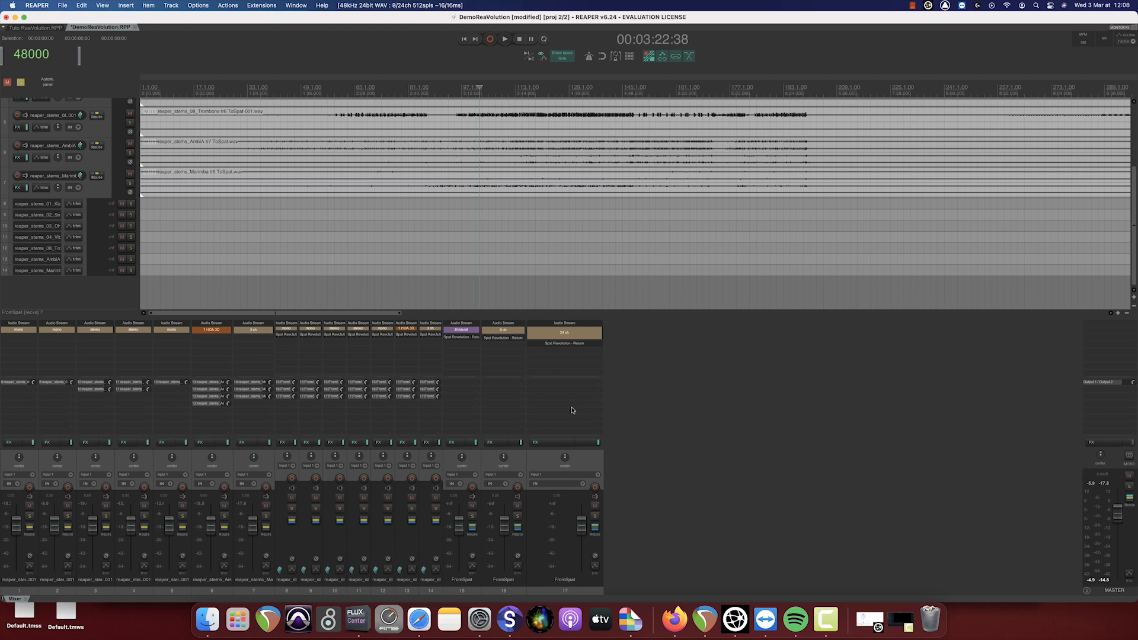
Start REAPER playback so the Azimuth, Pos X and Pos Y automation drives the SPAT sources
click(511, 37)
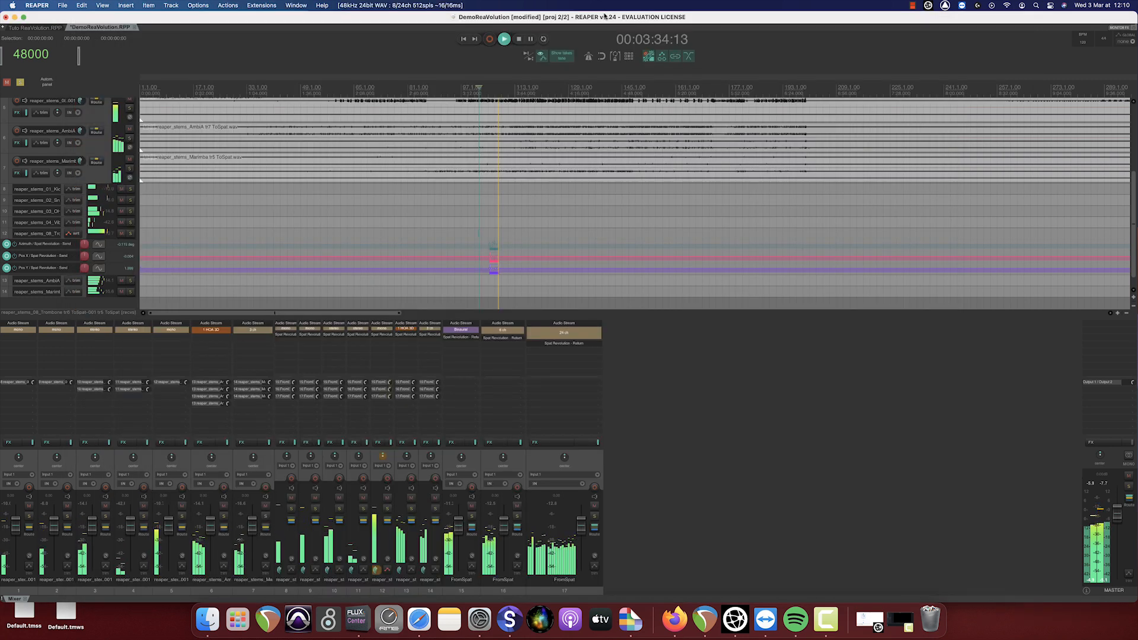
click(518, 38)
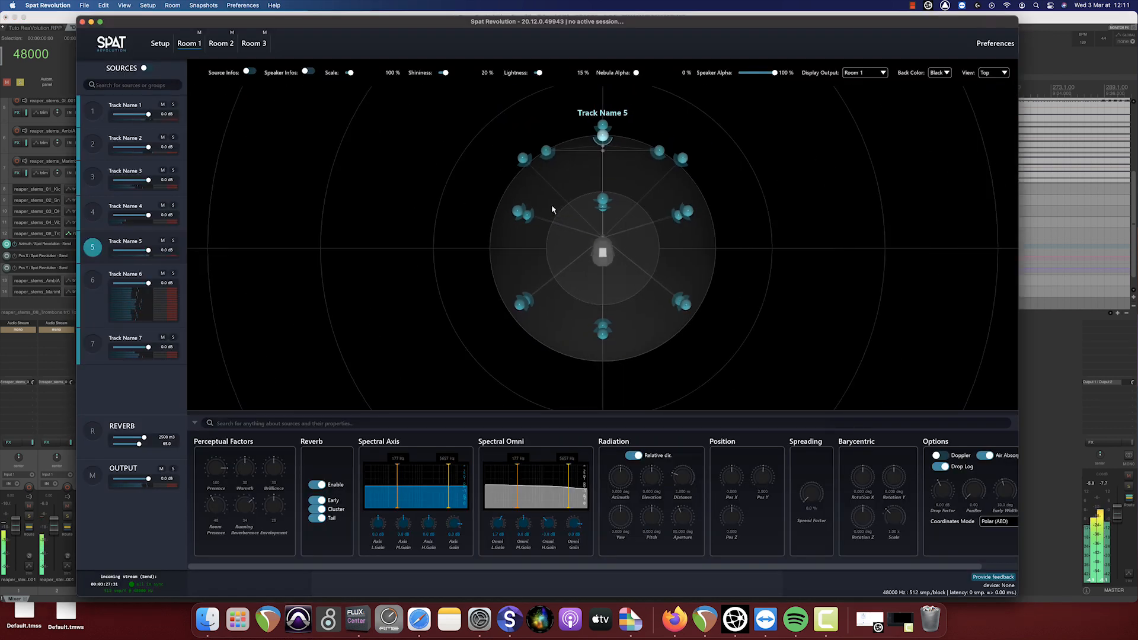
Drag the Track Name 5 source to the upper left, across the room, then to the right side
drag(602, 138, 510, 185)
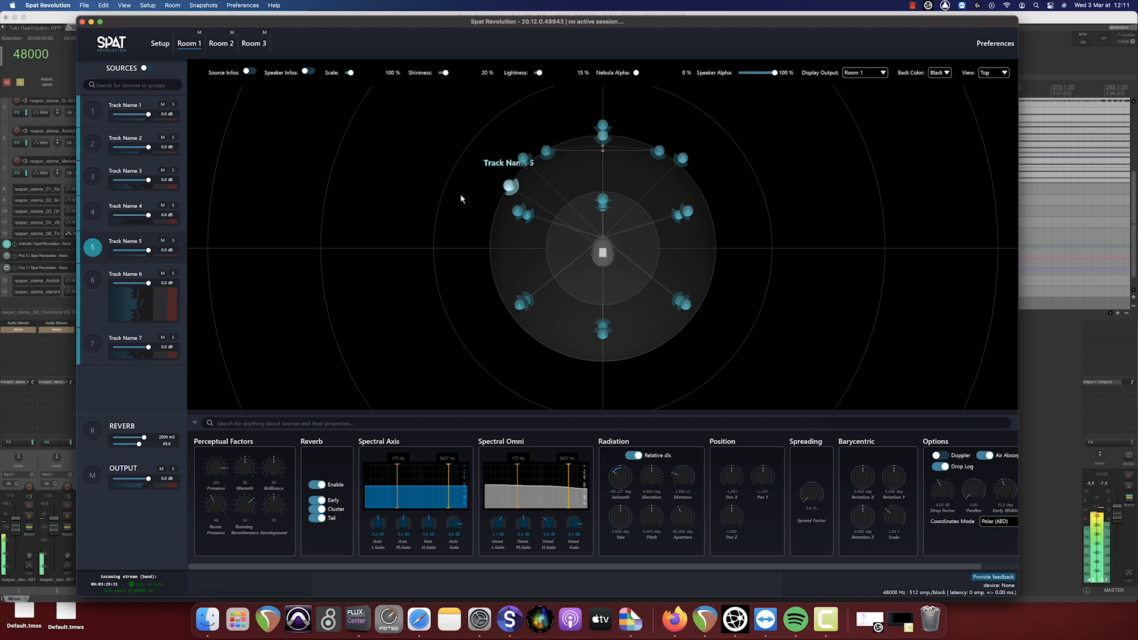
drag(509, 185, 713, 262)
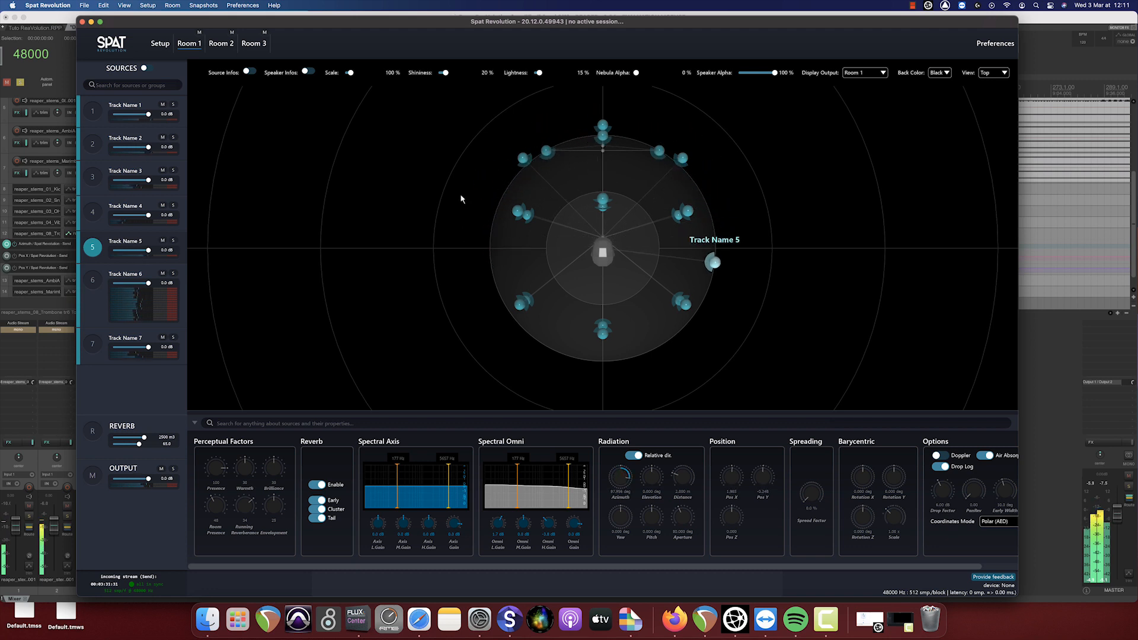
drag(712, 262, 602, 137)
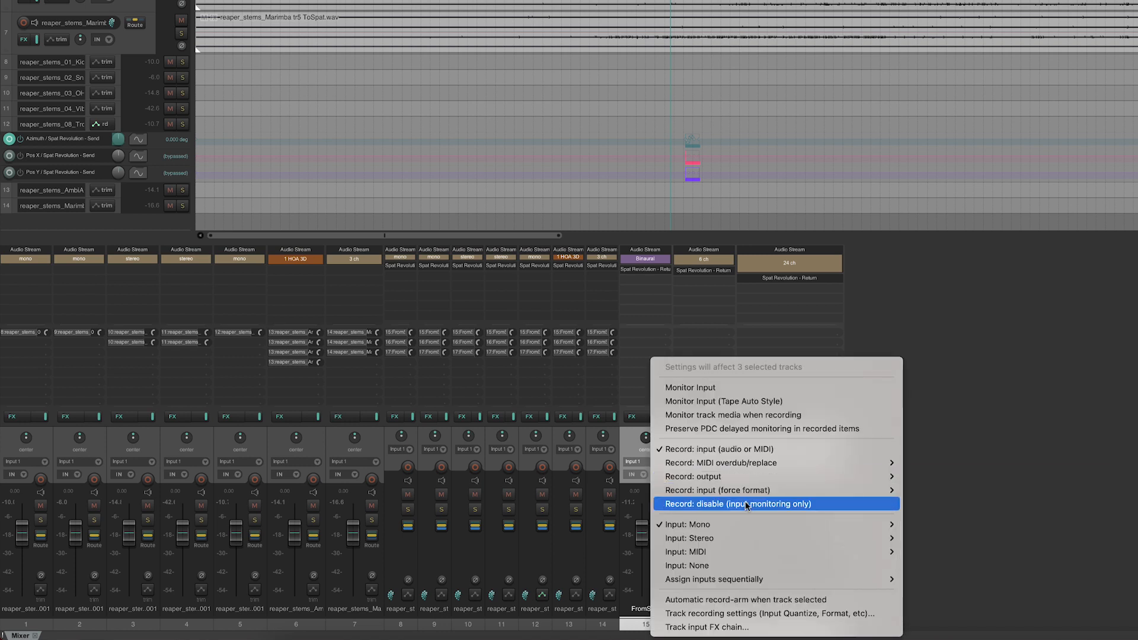
mouse_move(894, 469)
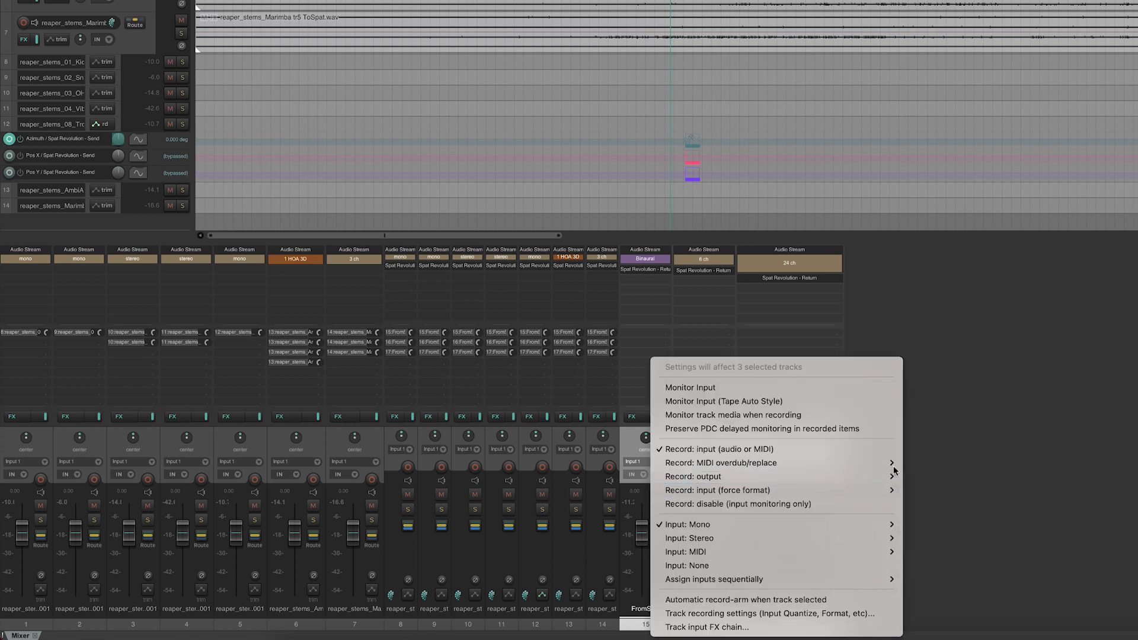
mouse_move(692, 476)
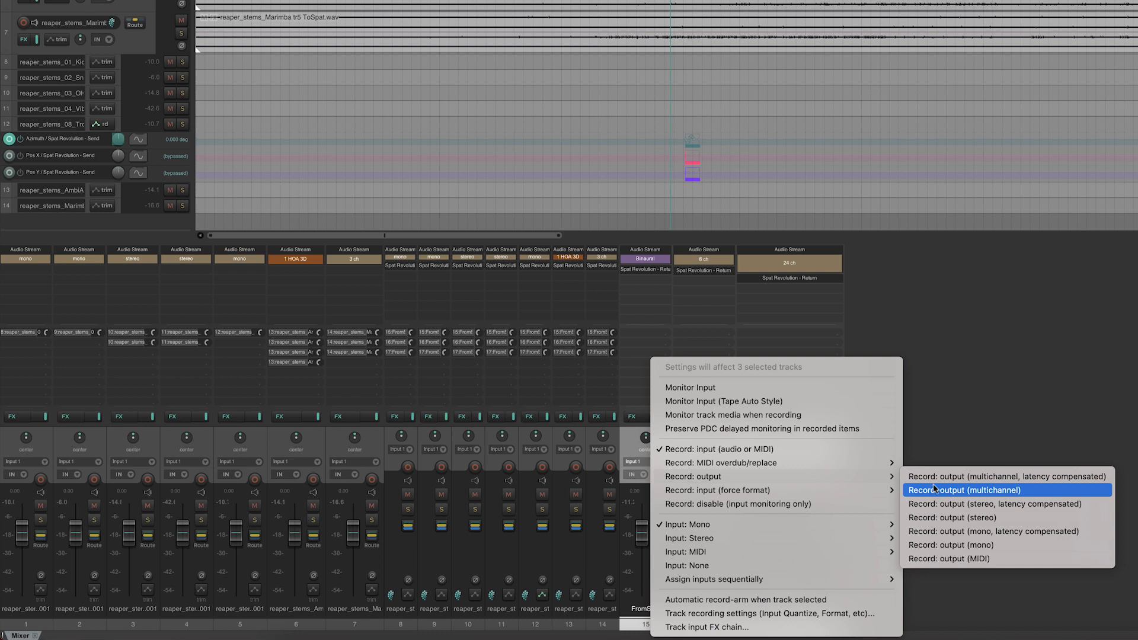
Choose Record: output (multichannel) for the three selected FromSpat return tracks
click(963, 490)
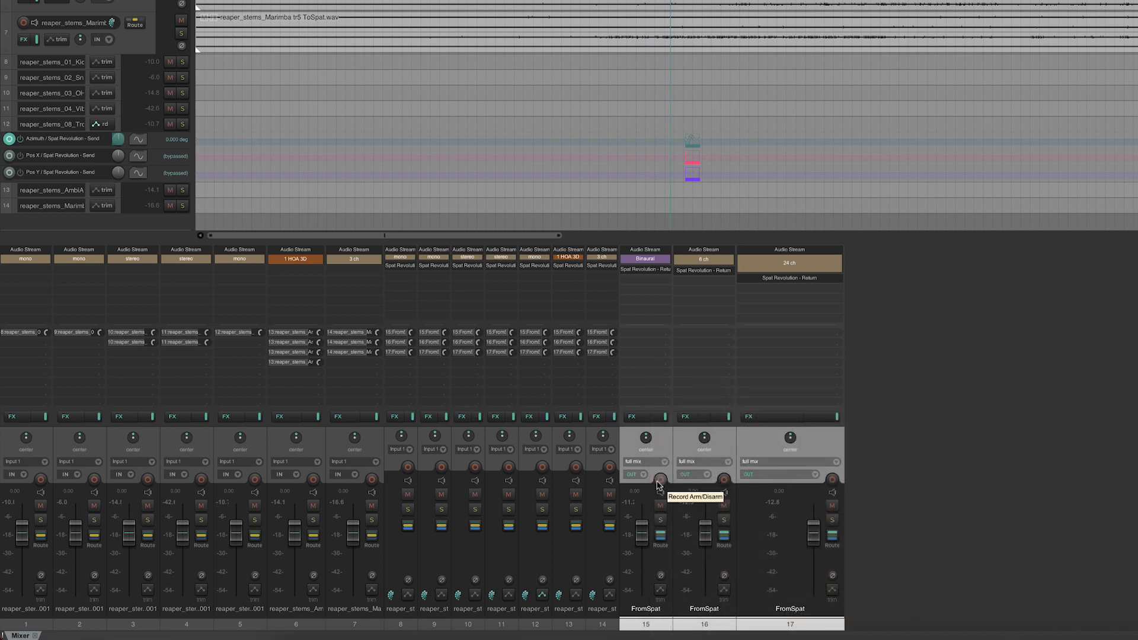